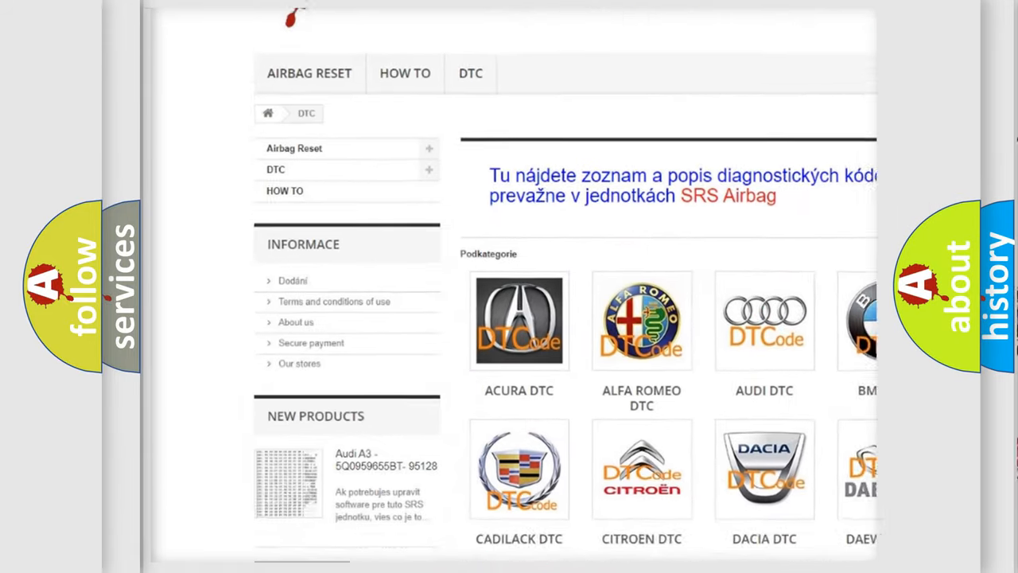
scroll("down", 3)
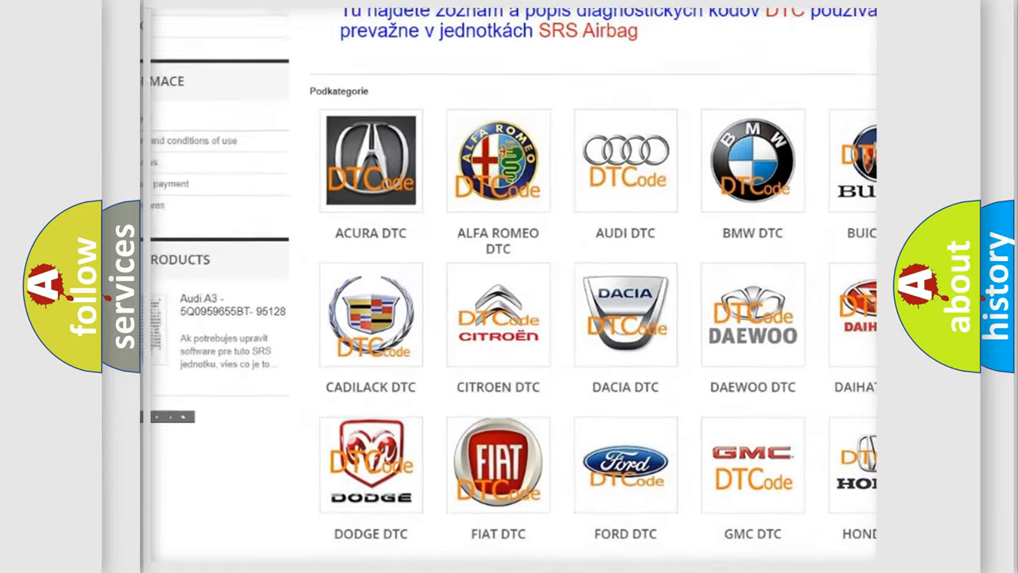